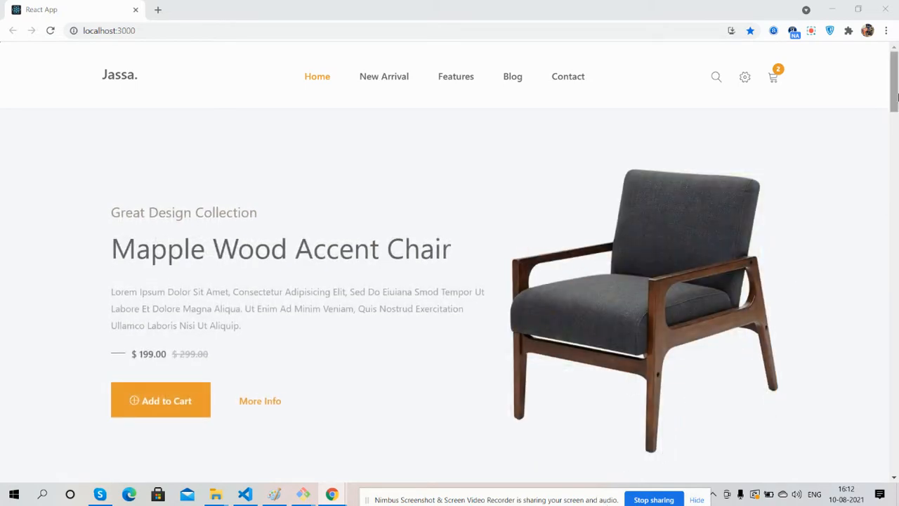
- Jump to the New Arrivals section and scroll down through the products
left_click(384, 76)
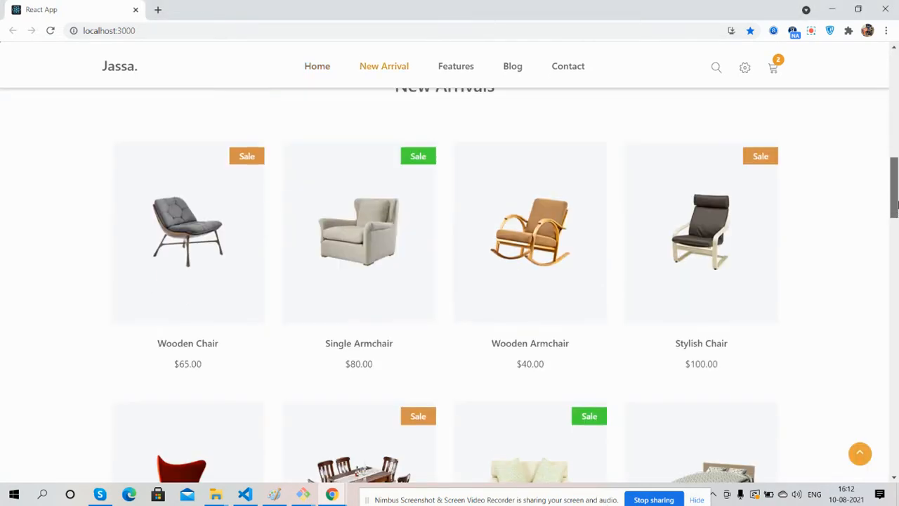
scroll("down", 3)
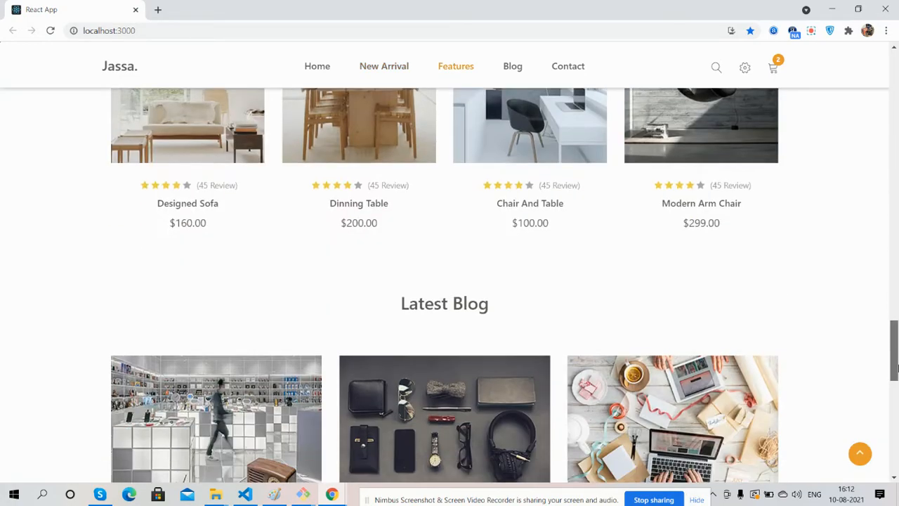
scroll("down", 3)
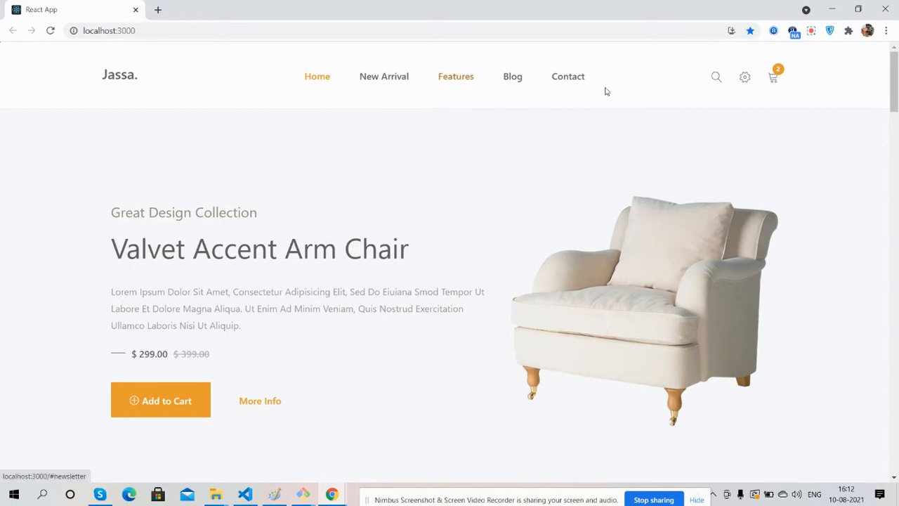
- Show the site search bar, then close it again
left_click(717, 76)
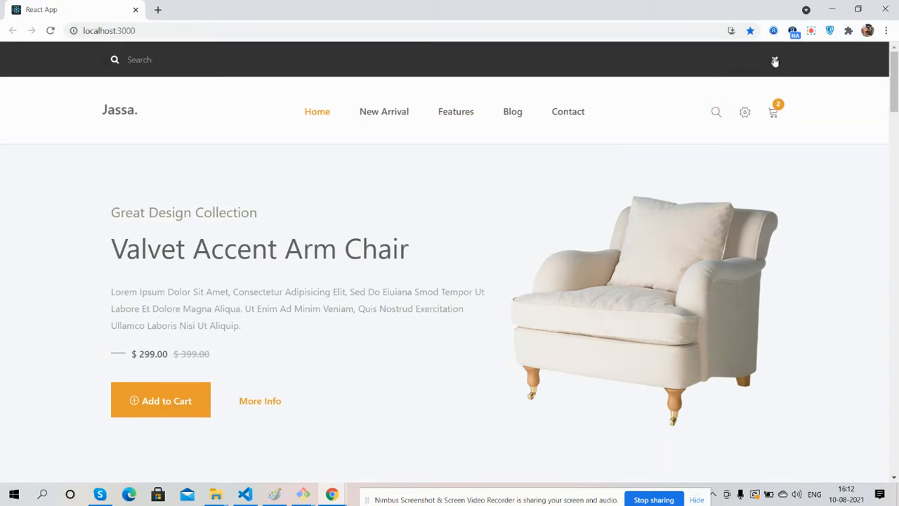
left_click(773, 77)
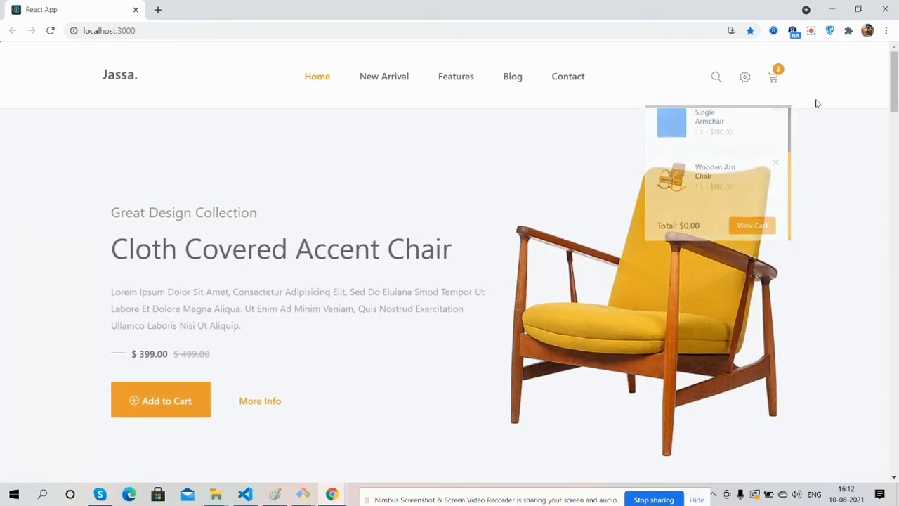
scroll("down", 3)
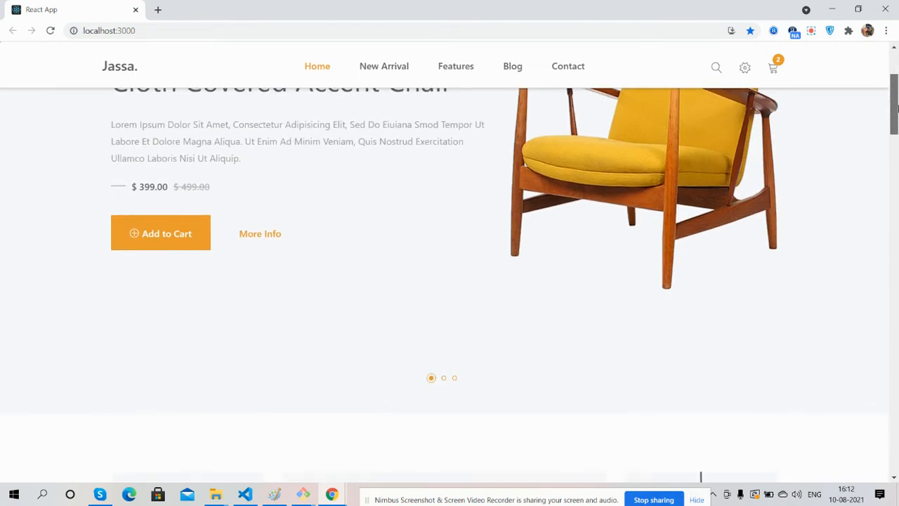
left_click(453, 374)
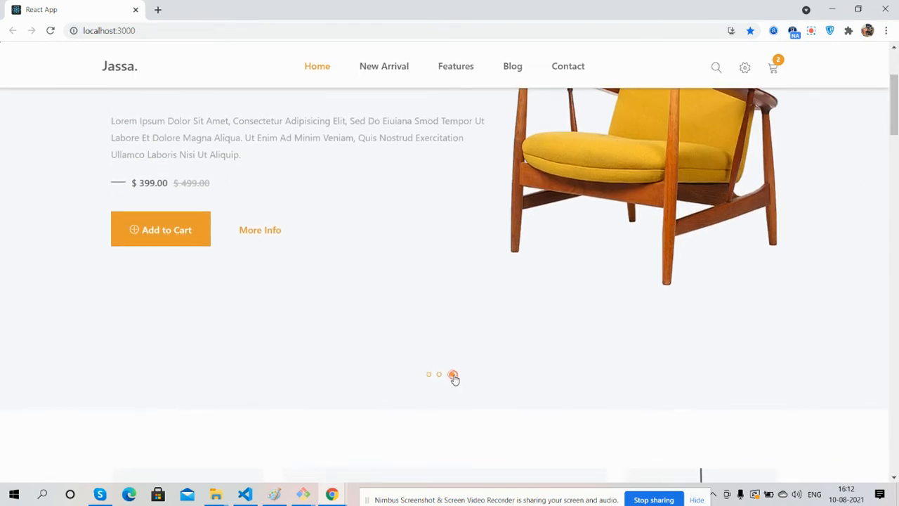
left_click(453, 374)
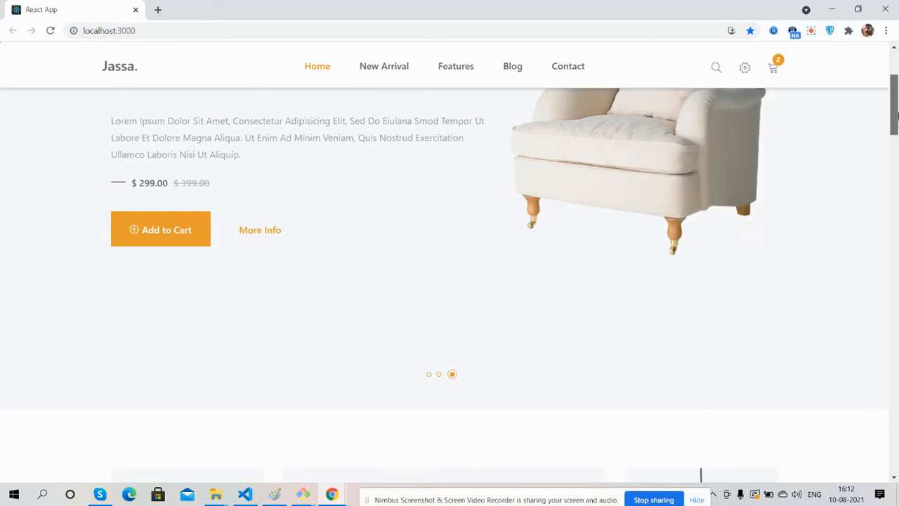
scroll("down", 3)
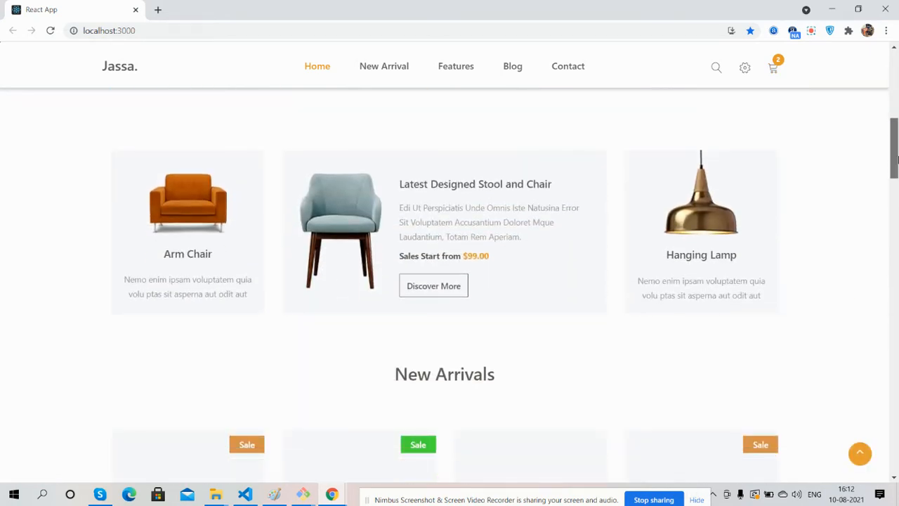
left_click(383, 66)
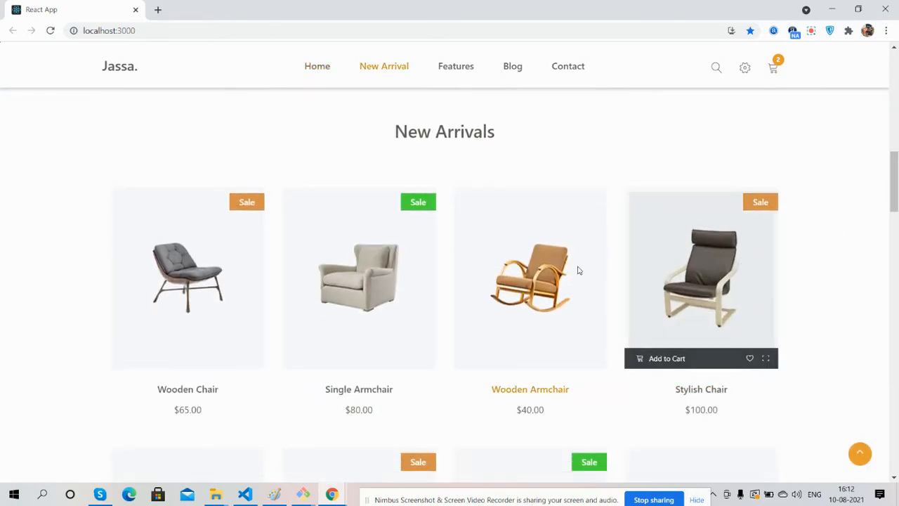
mouse_move(236, 253)
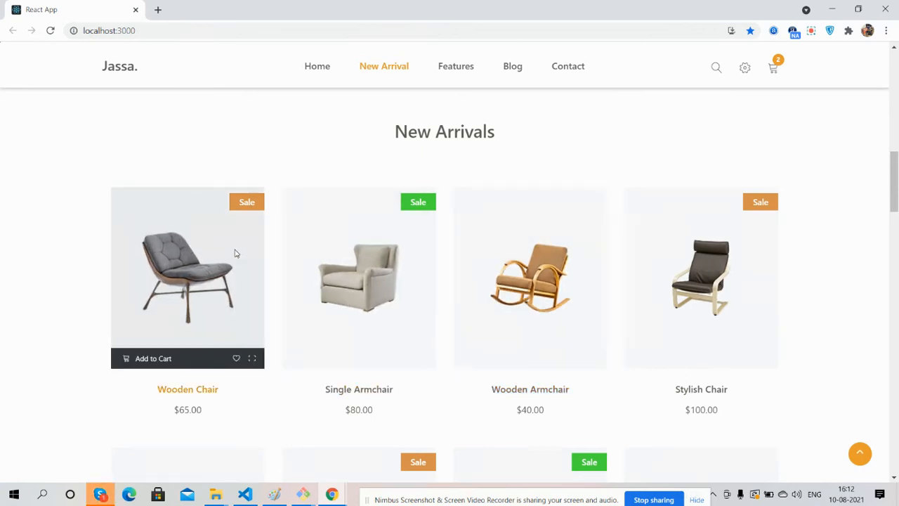
scroll("down", 3)
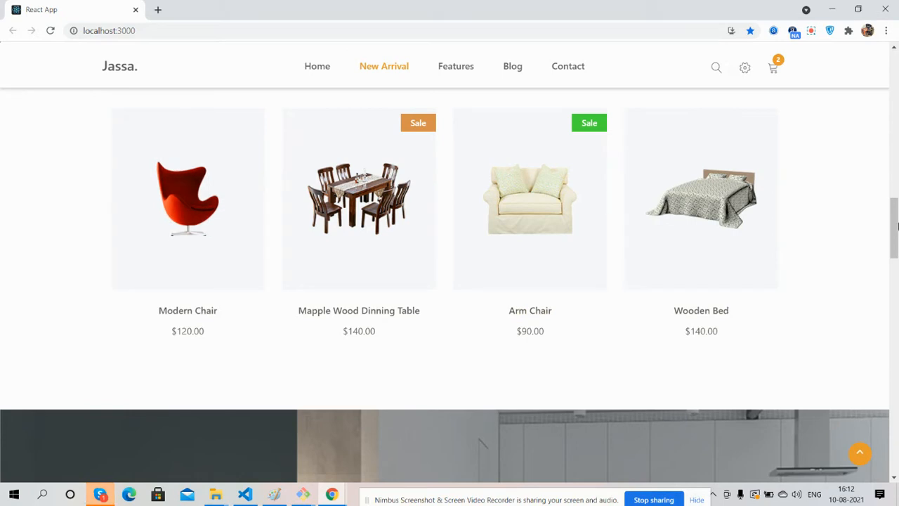
scroll("up", 3)
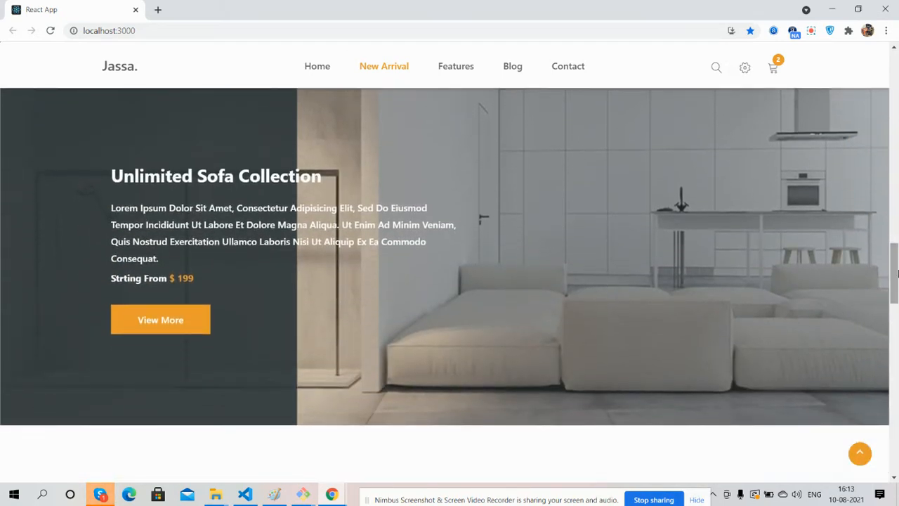
scroll("down", 3)
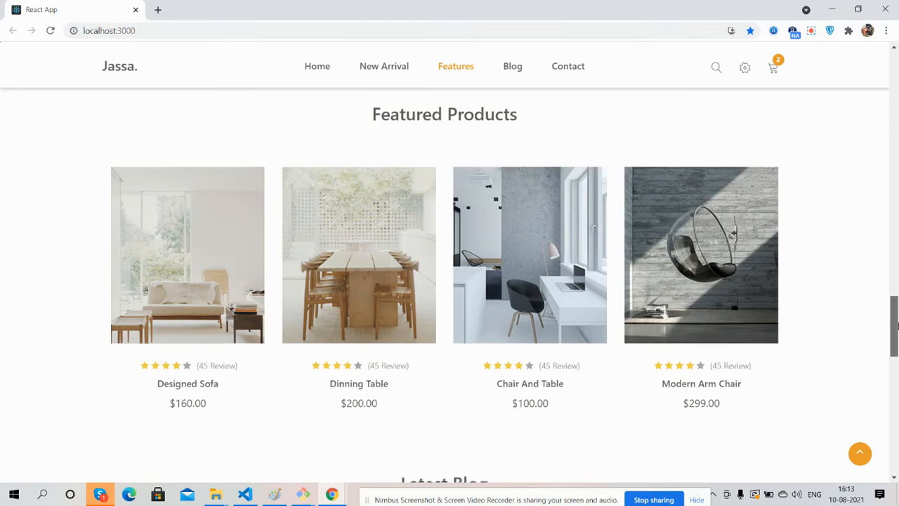
scroll("down", 3)
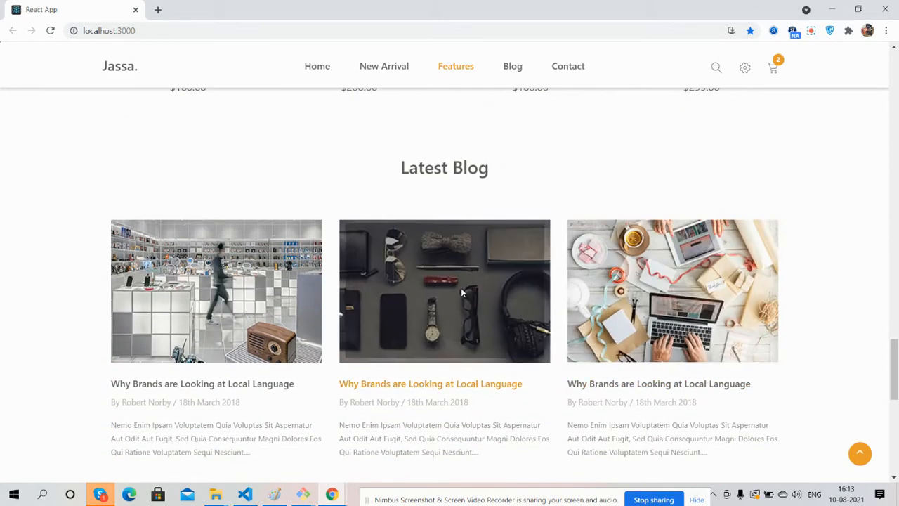
scroll("down", 3)
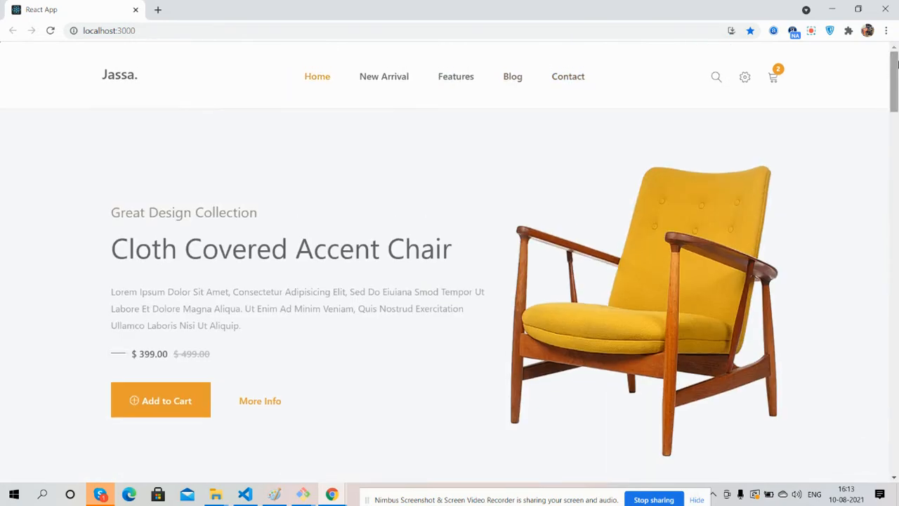
- Jump to the New Arrivals, Featured Products and Latest Blog sections from the navbar
left_click(384, 66)
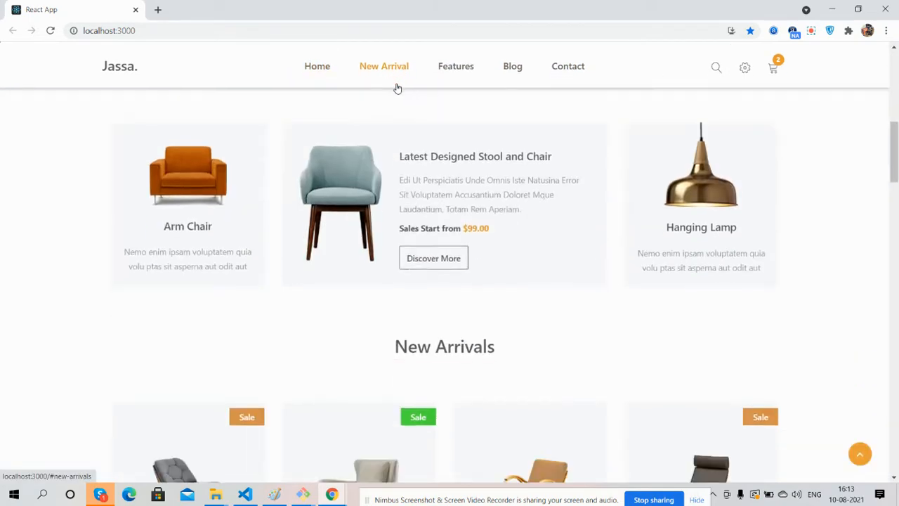
left_click(513, 66)
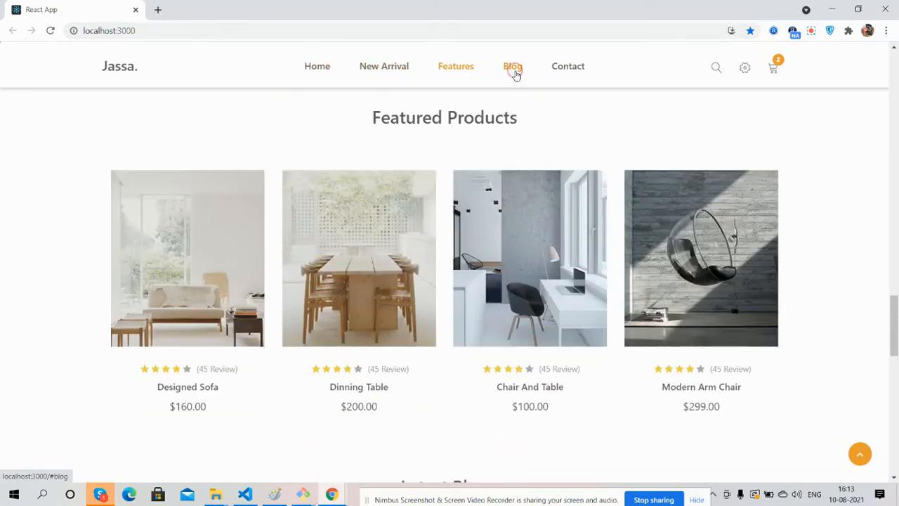
left_click(384, 66)
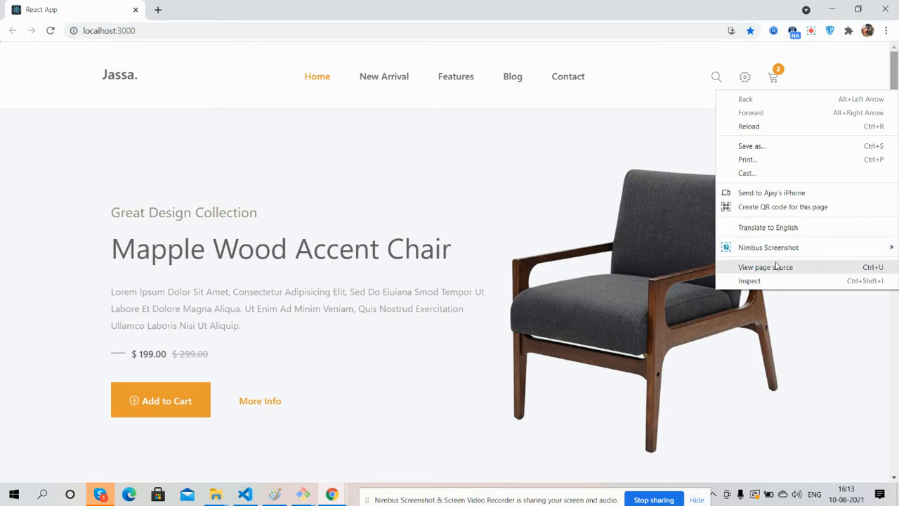
- Dismiss the context menu and render the store in DevTools iPhone X emulation
left_click(776, 281)
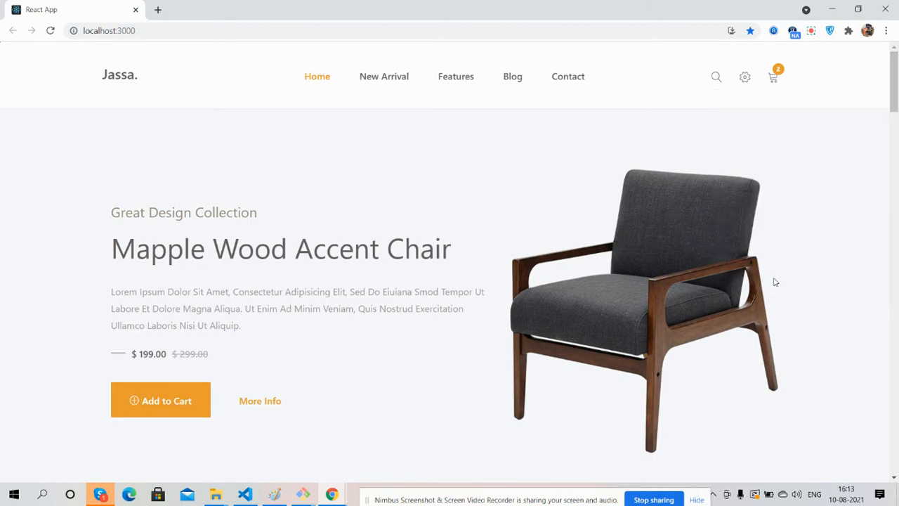
key("F12")
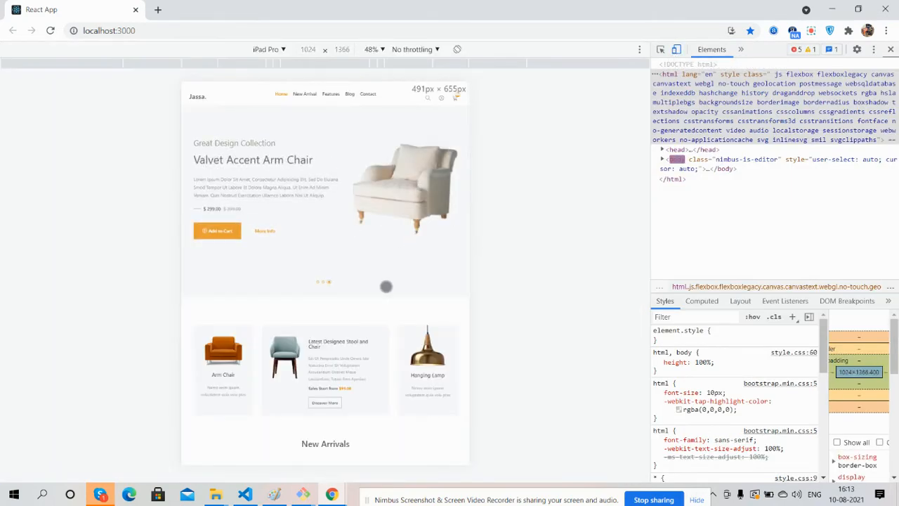
left_click(295, 93)
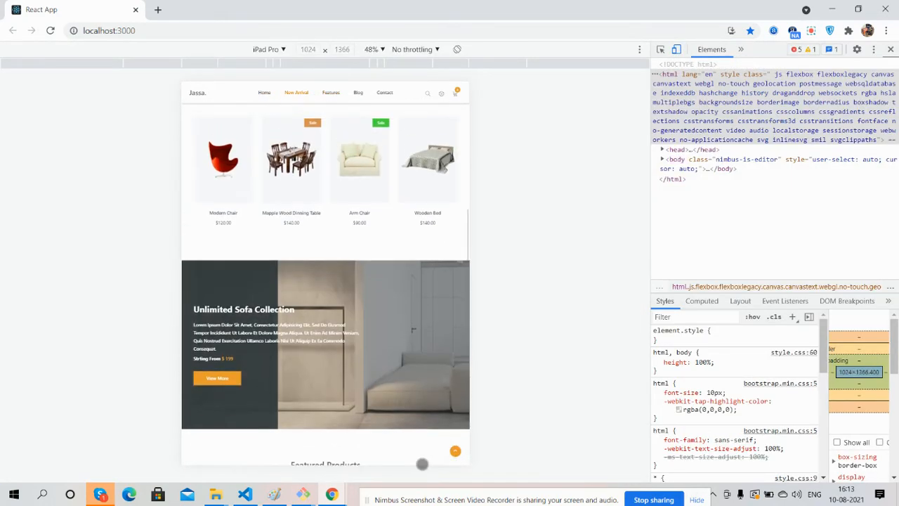
left_click(270, 49)
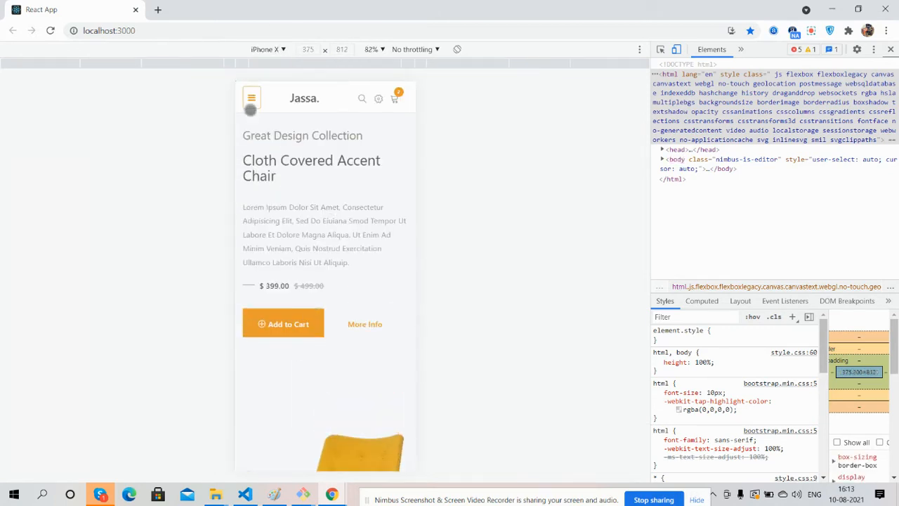
- Switch device emulation to Galaxy S5, then leave DevTools
left_click(267, 49)
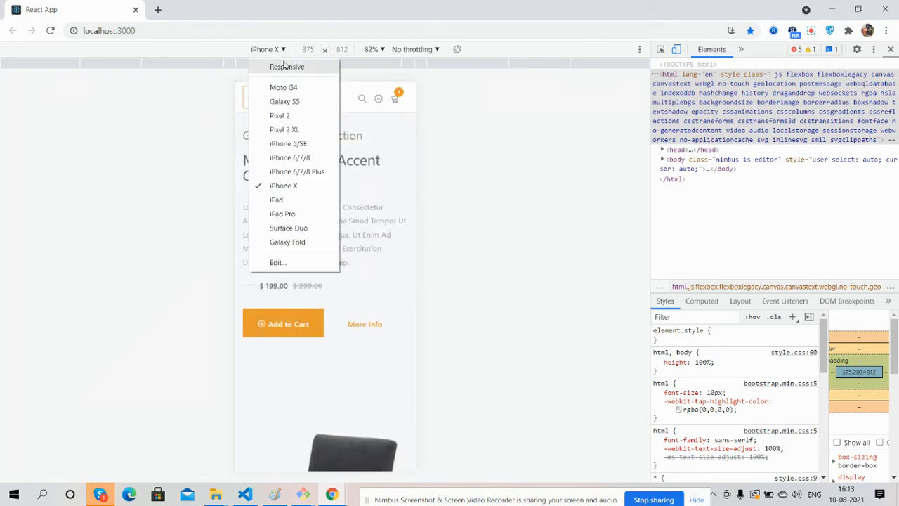
left_click(284, 101)
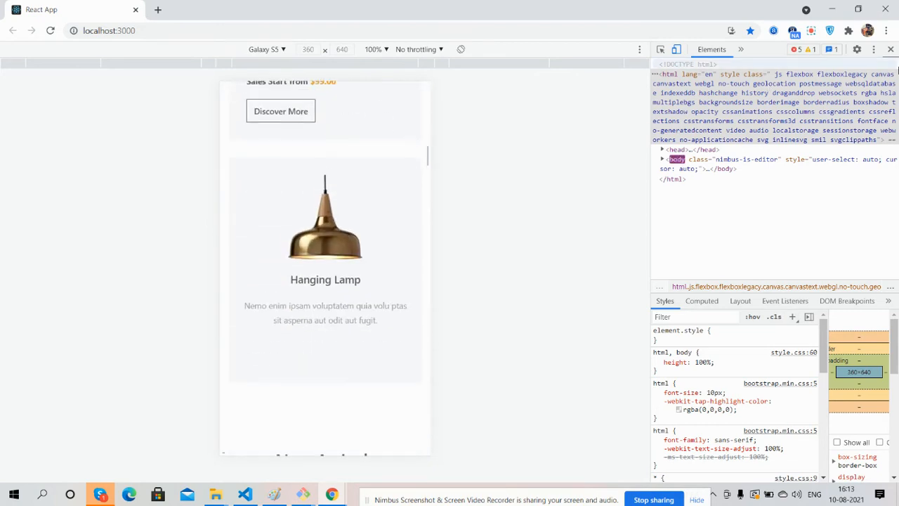
left_click(661, 49)
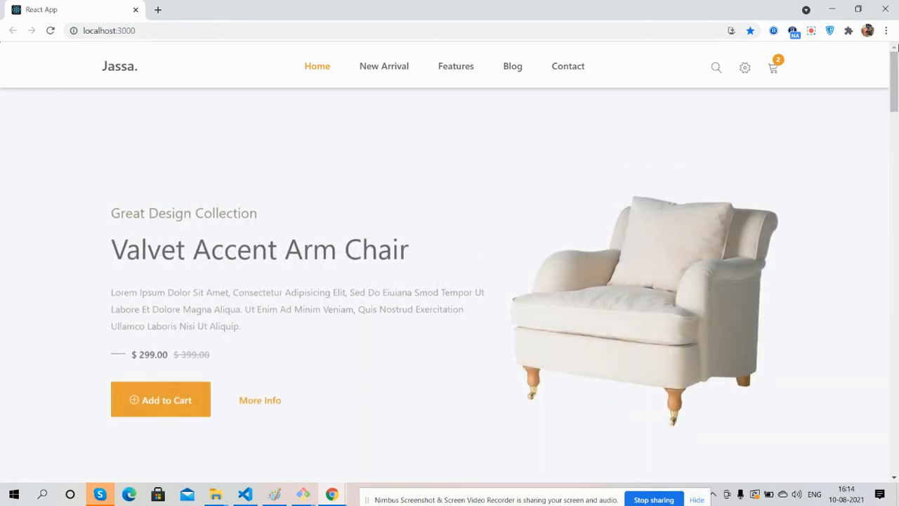
- Show the shopping cart preview with its two items
left_click(773, 67)
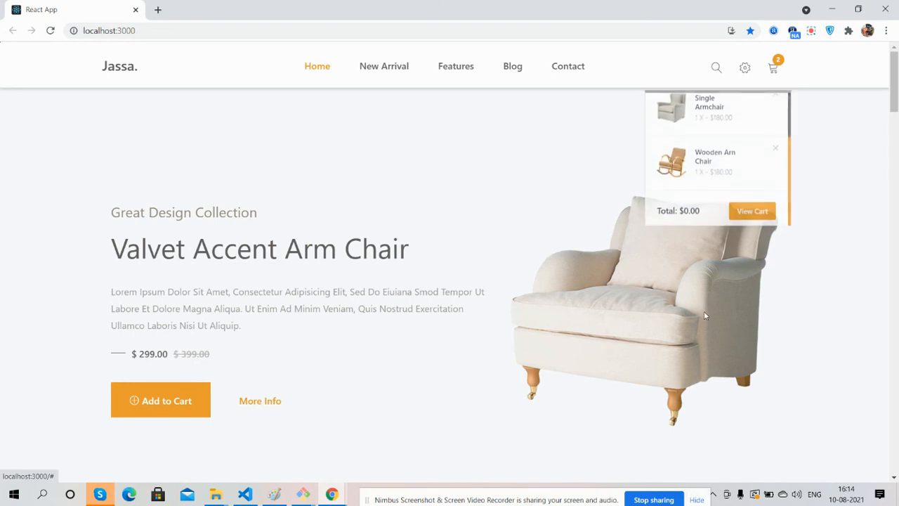